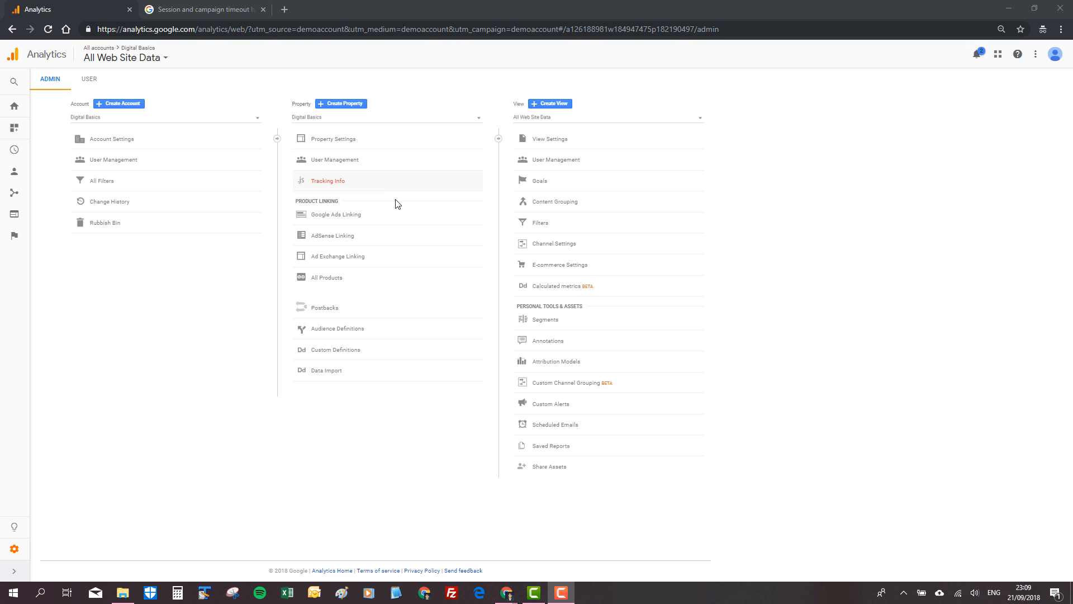
{"action": "mouse_move", "coordinate": [326, 277]}
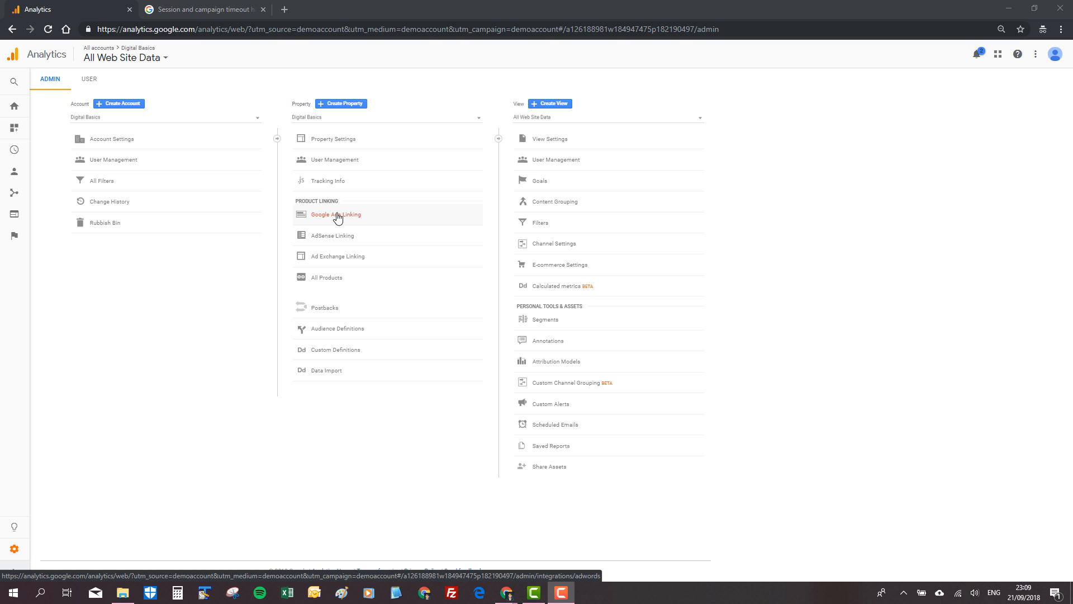
Step: Open Google Ads Linking for the Digital Basics property to view its empty link group table
{"action": "left_click", "coordinate": [336, 214]}
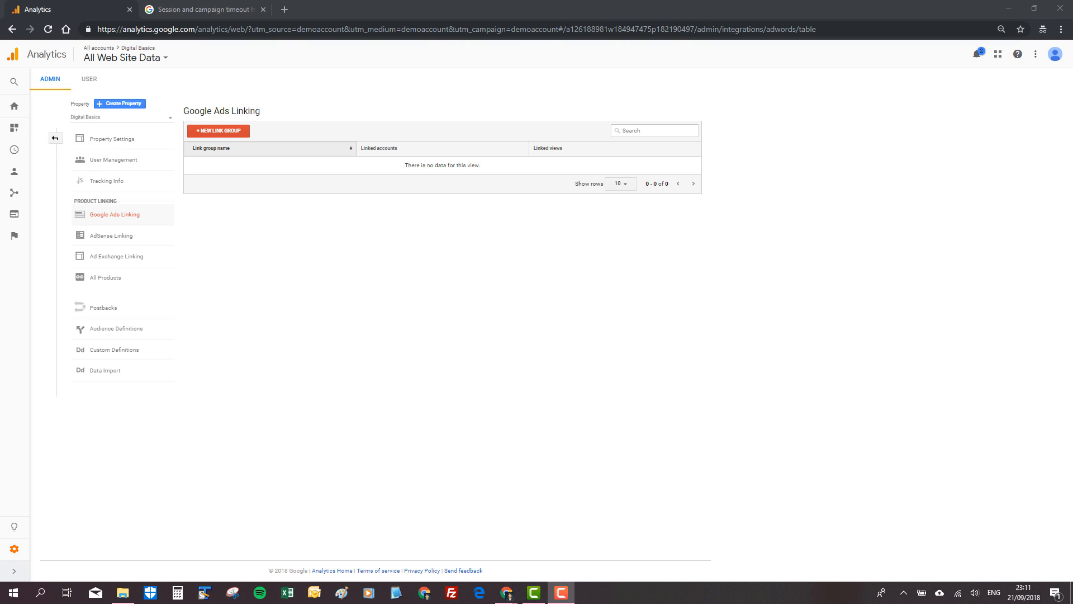
{"action": "mouse_move", "coordinate": [43, 212]}
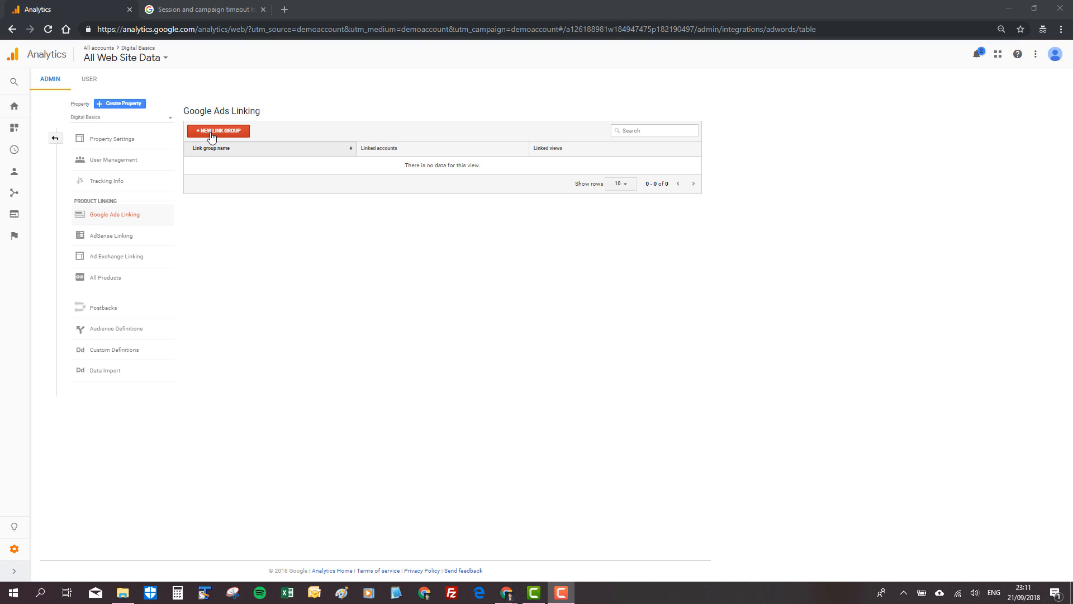
{"action": "mouse_move", "coordinate": [245, 179]}
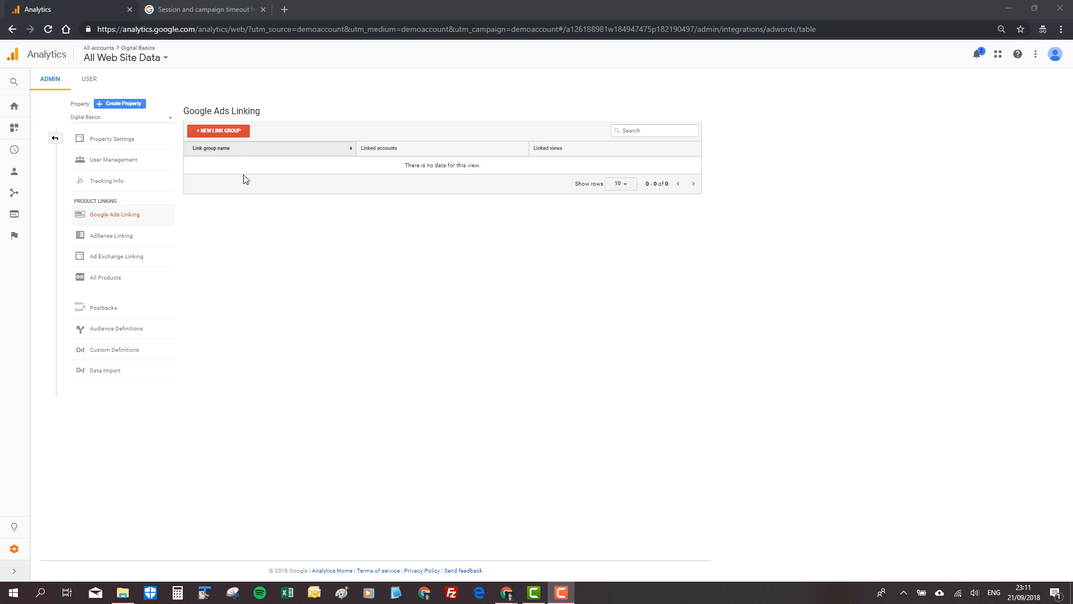
{"action": "mouse_move", "coordinate": [257, 205]}
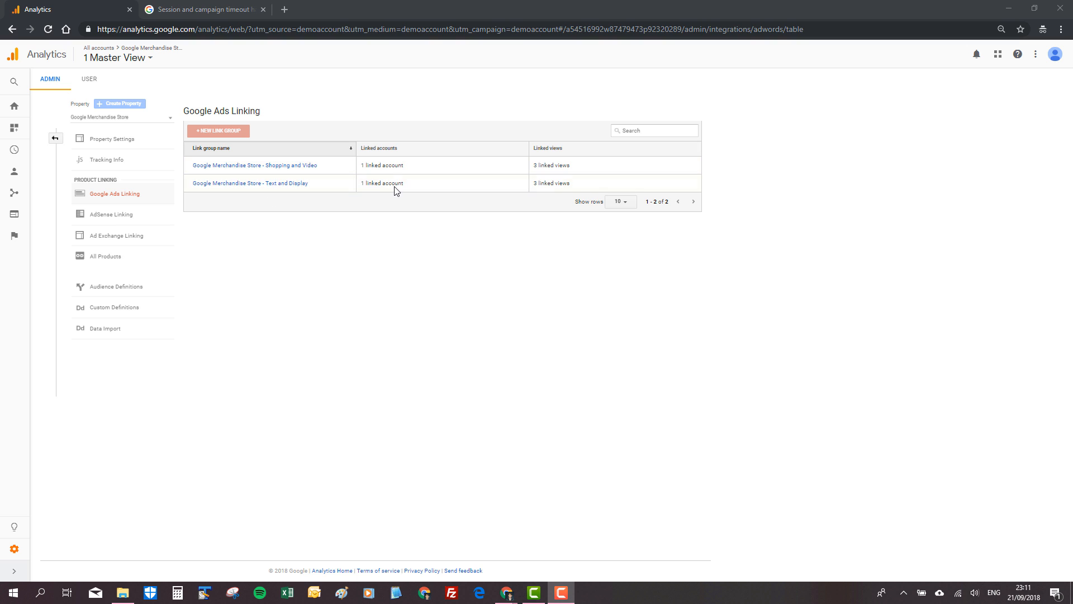
{"action": "mouse_move", "coordinate": [424, 179]}
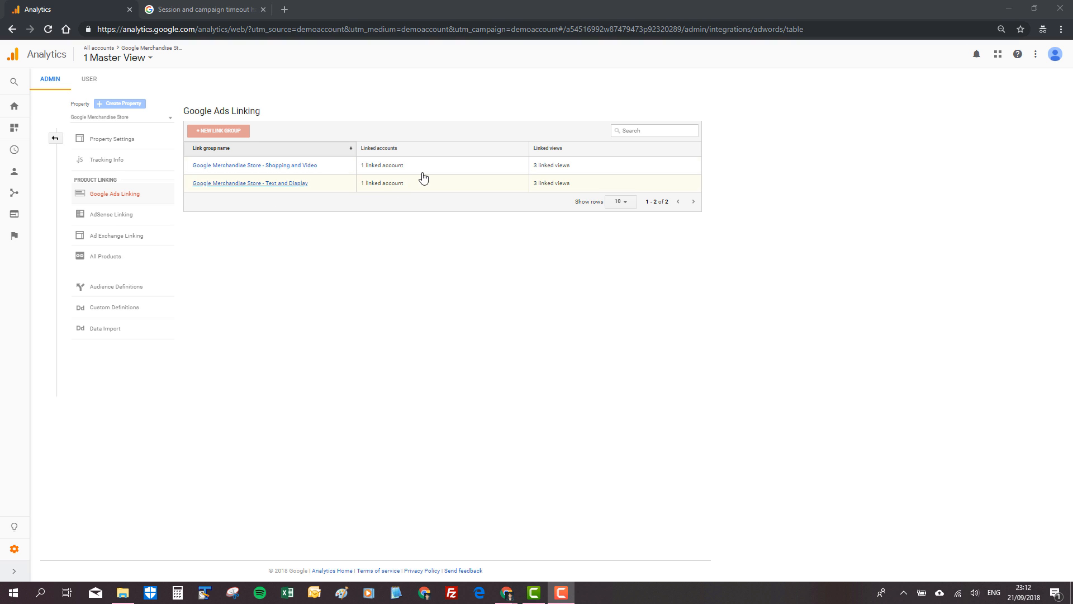
{"action": "mouse_move", "coordinate": [559, 185]}
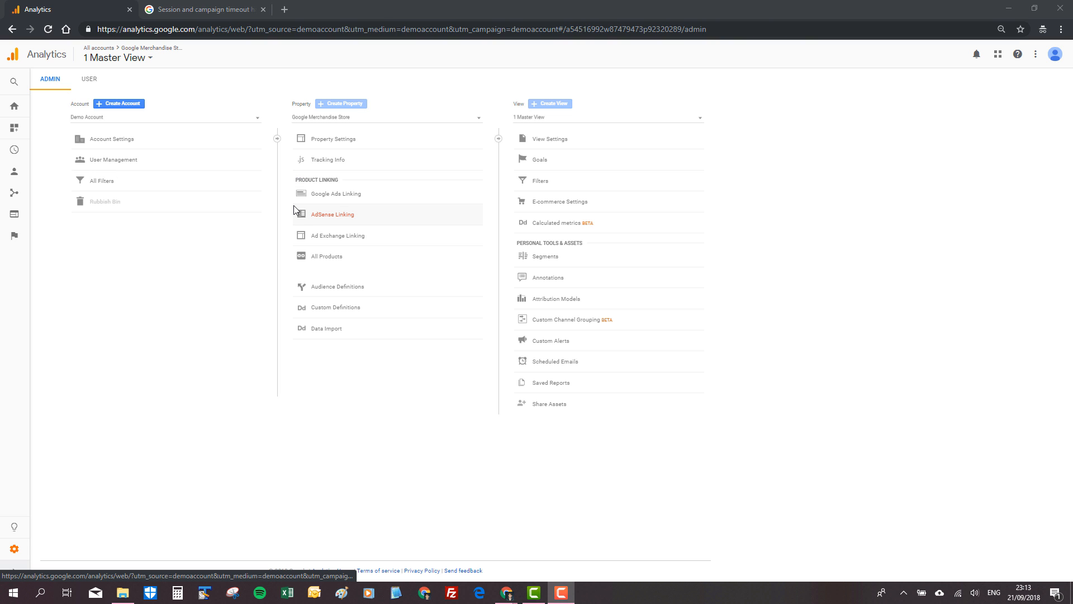
{"action": "mouse_move", "coordinate": [327, 159]}
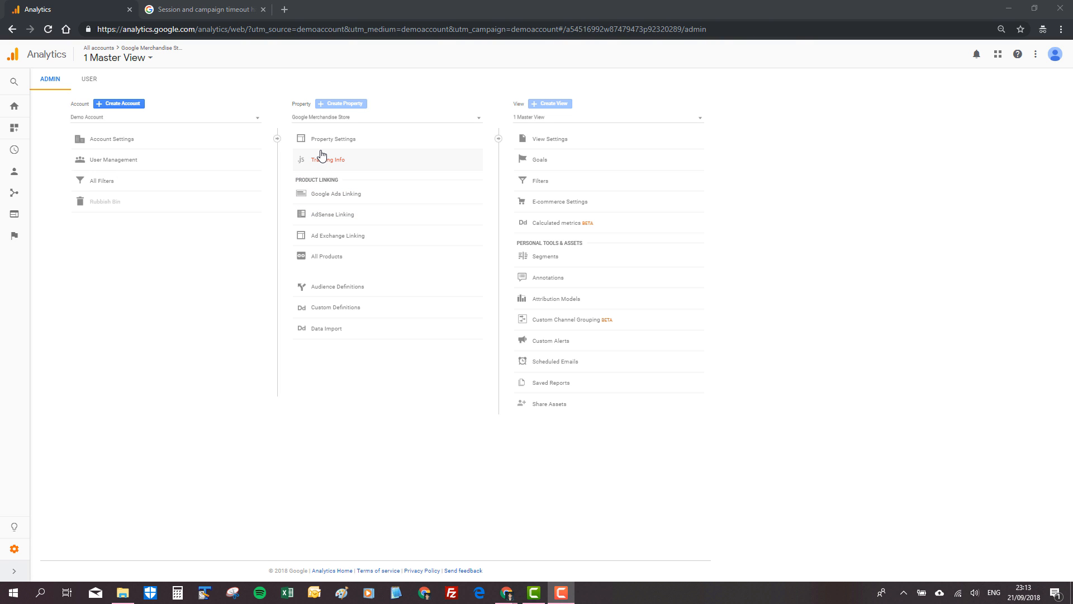
{"action": "mouse_move", "coordinate": [333, 138]}
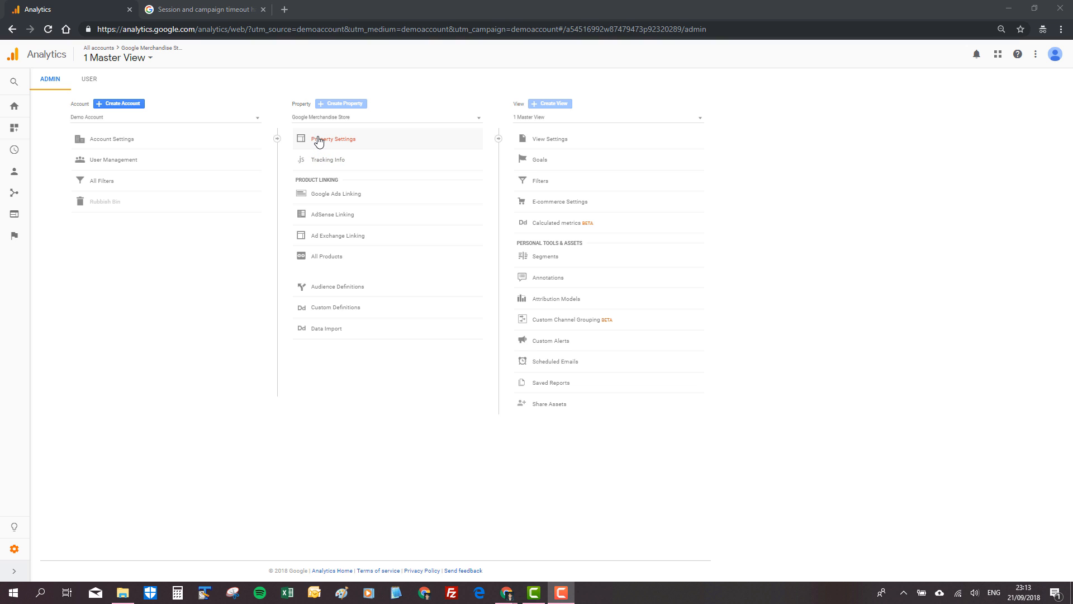
{"action": "mouse_move", "coordinate": [334, 138]}
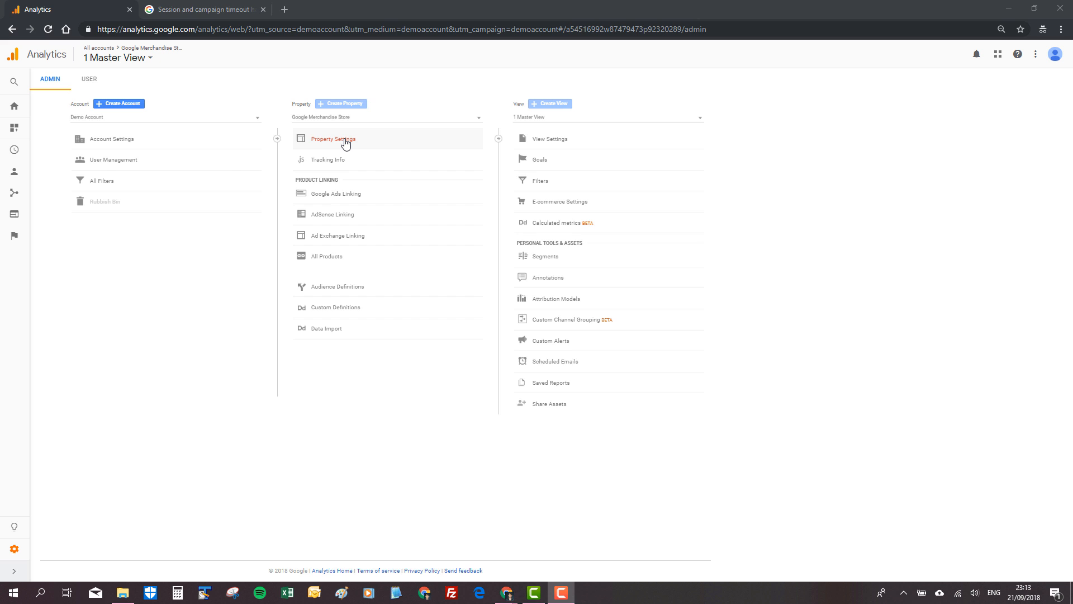
Step: Open the Google Merchandise Store property settings and its Search Console settings showing the linked site
{"action": "left_click", "coordinate": [333, 138]}
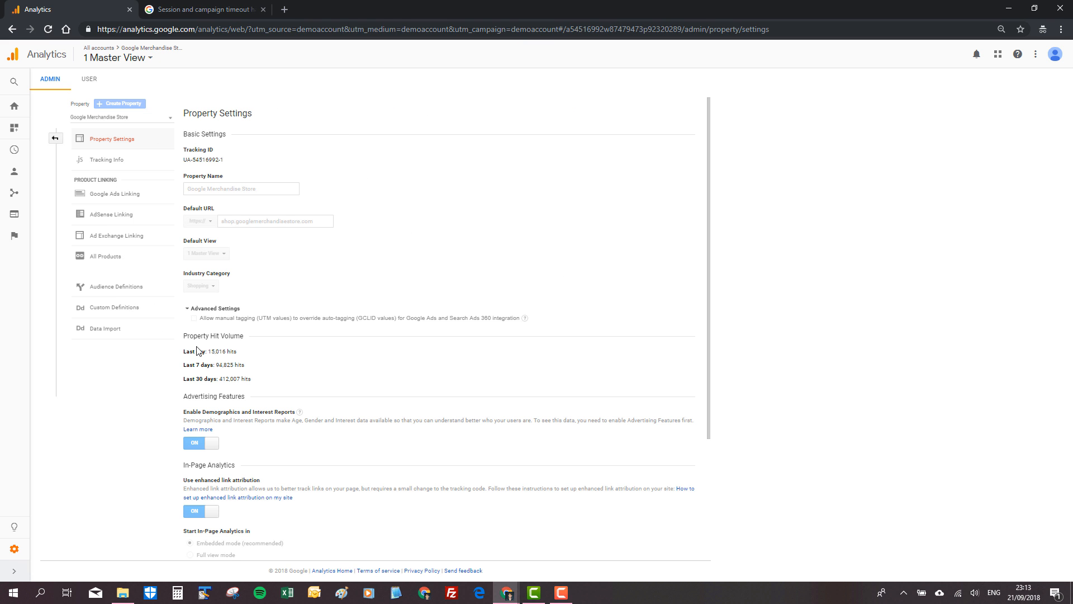
{"action": "scroll", "scroll_direction": "down", "scroll_amount": 3}
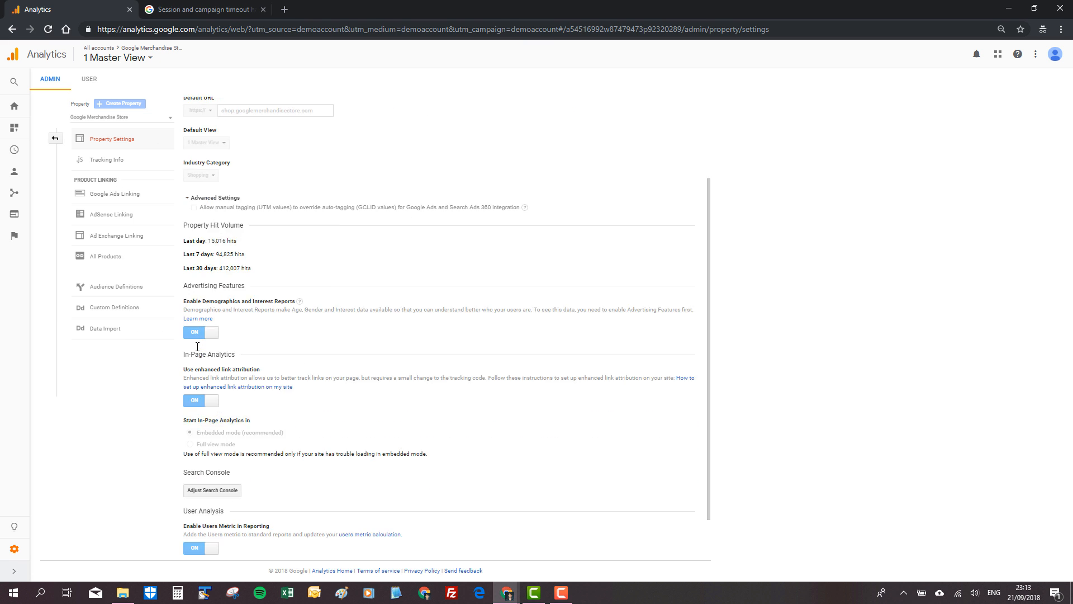
{"action": "scroll", "scroll_direction": "down", "scroll_amount": 3}
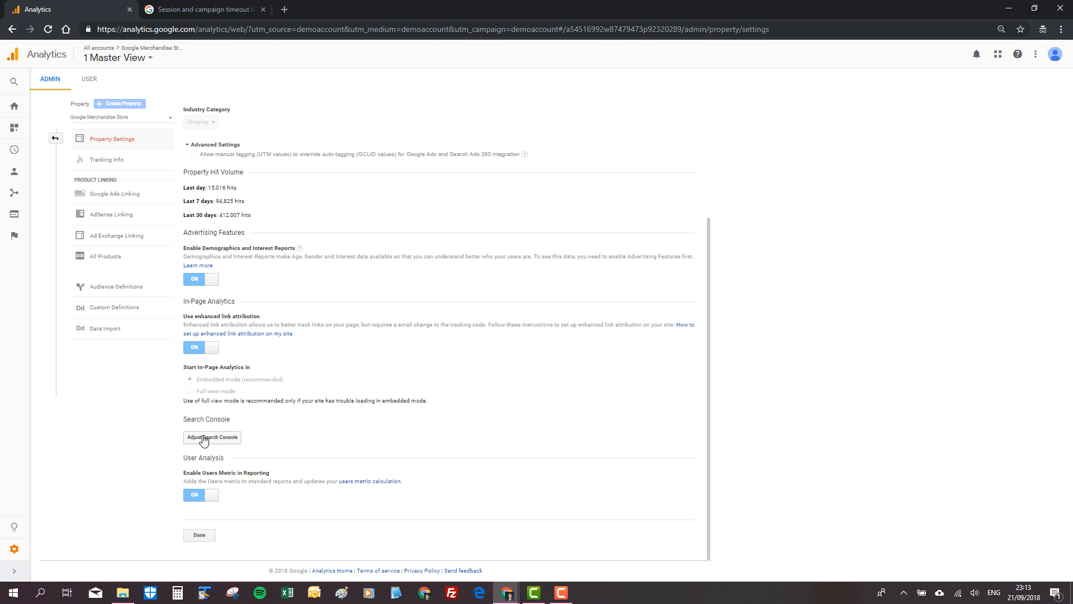
{"action": "left_click", "coordinate": [211, 438]}
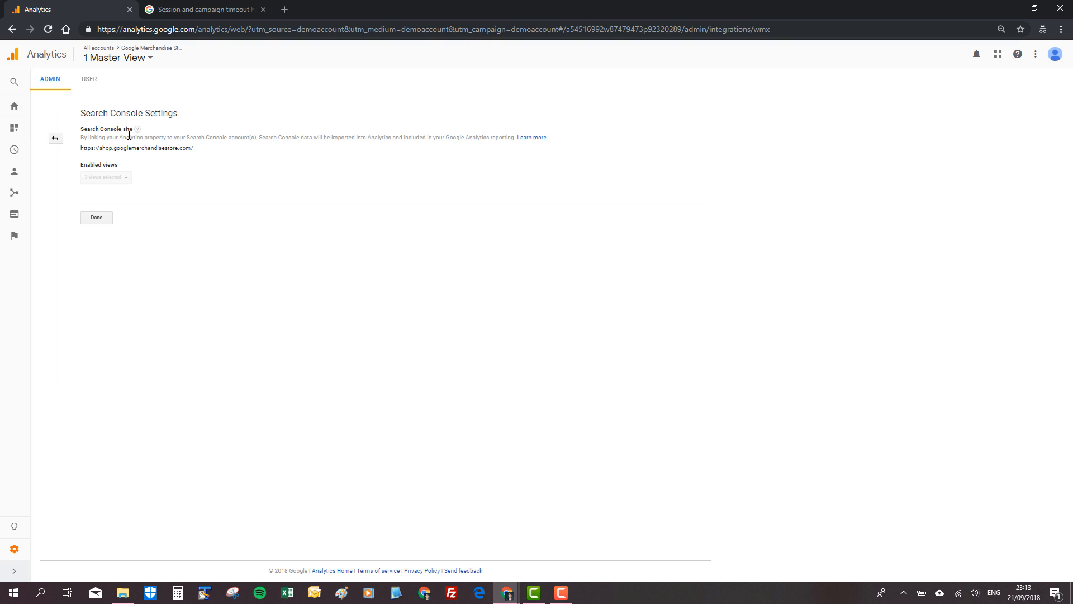
{"action": "mouse_move", "coordinate": [102, 164]}
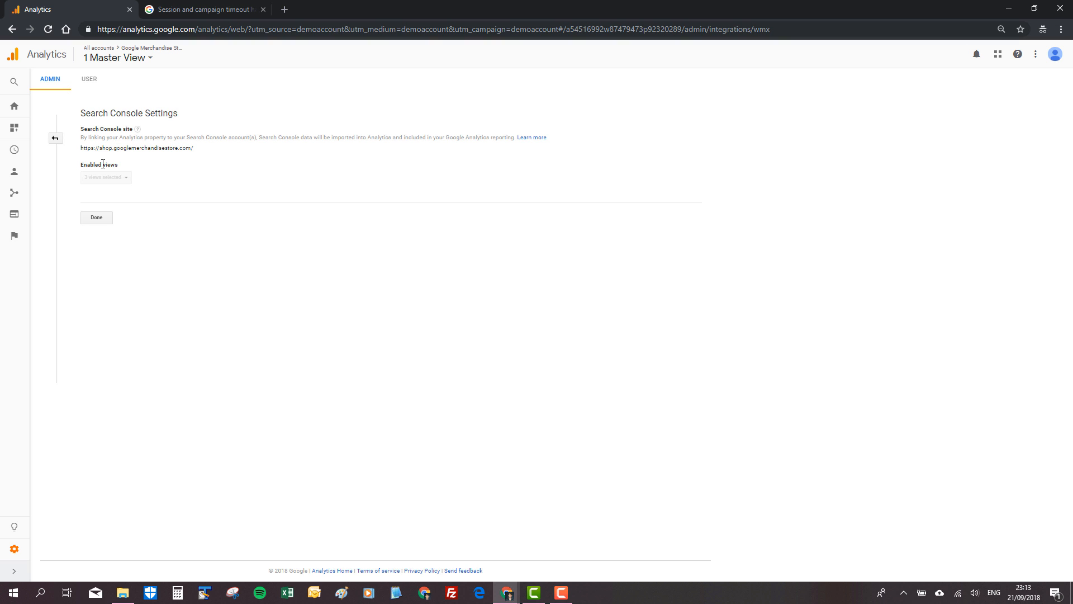
{"action": "mouse_move", "coordinate": [112, 237]}
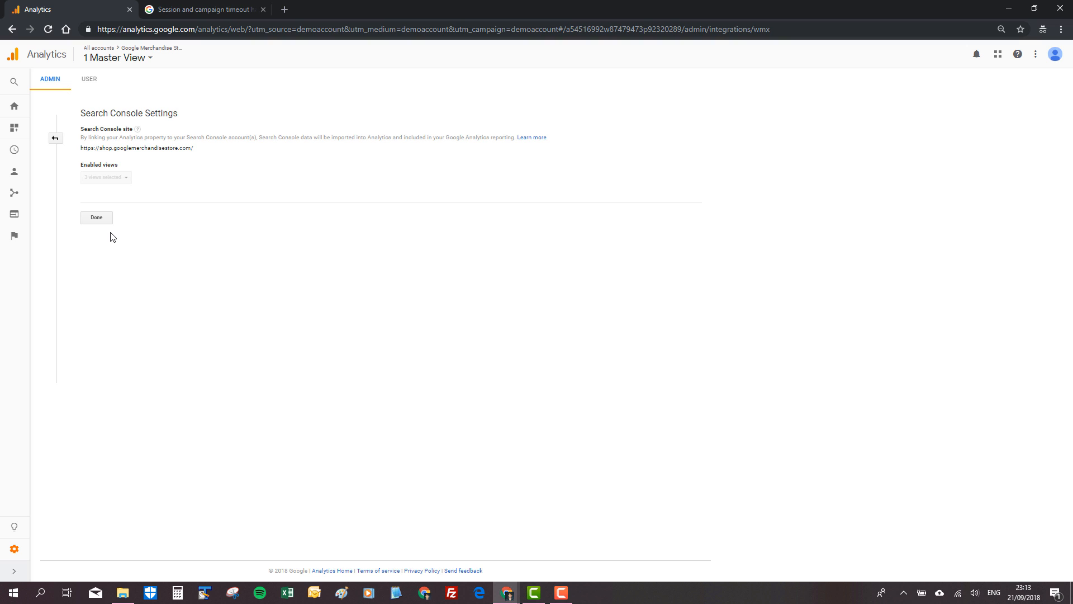